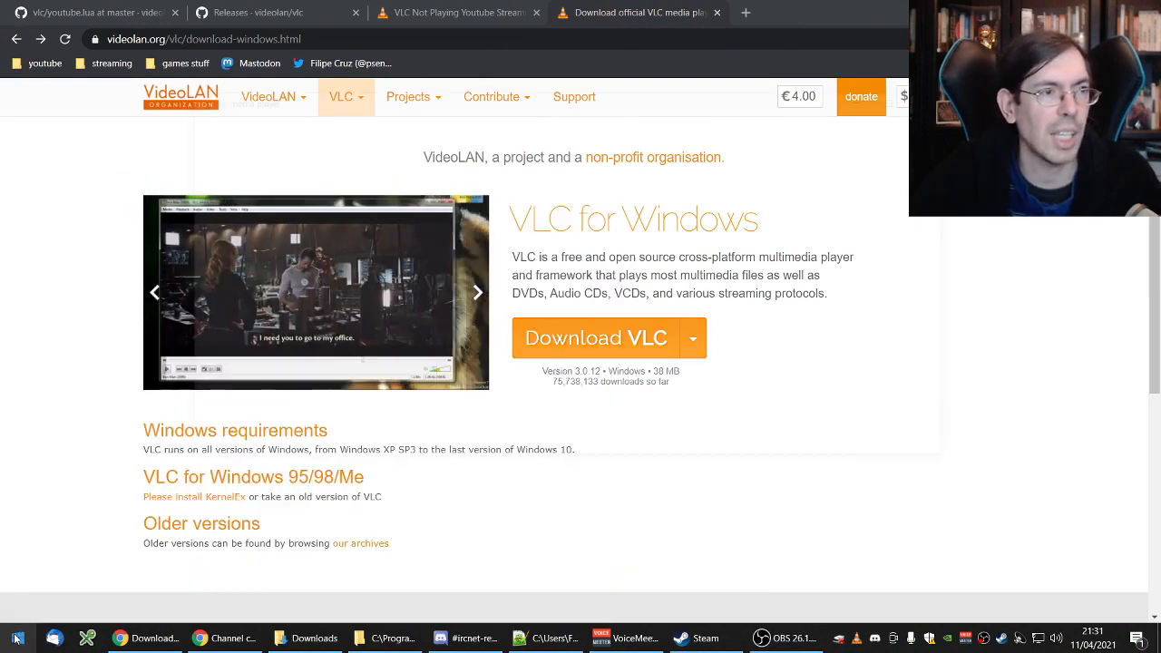
- Test the YouTube URL as a network stream in VLC, then pause playback
{"action": "left_click", "coordinate": [195, 115]}
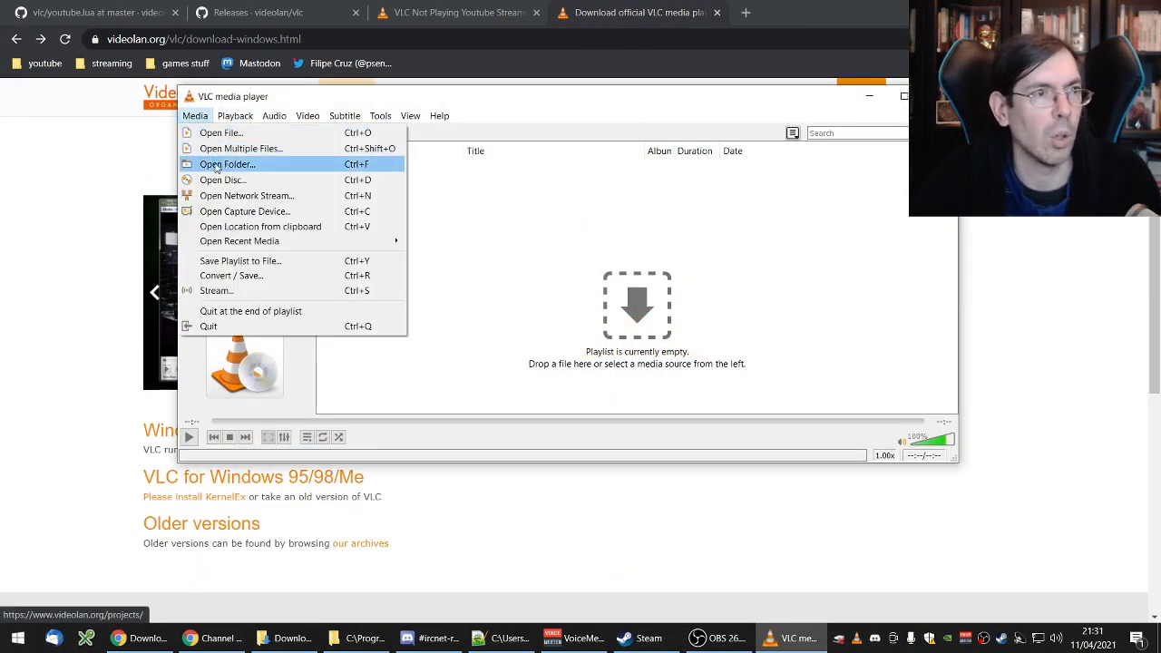
{"action": "left_click", "coordinate": [246, 195]}
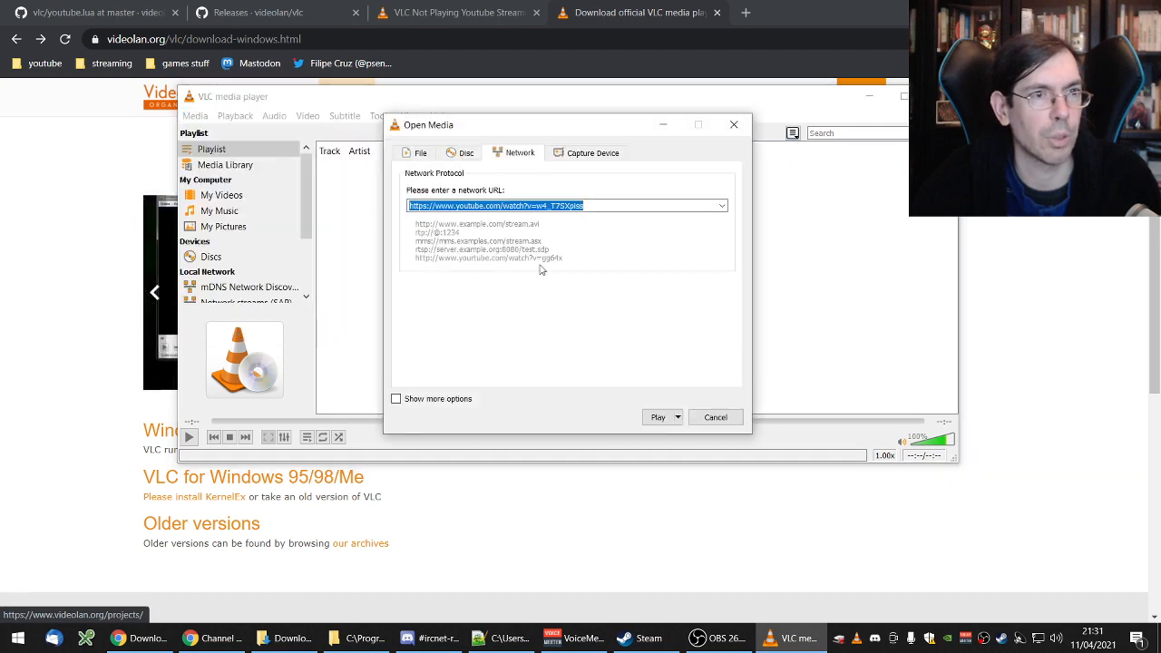
{"action": "left_click", "coordinate": [658, 417]}
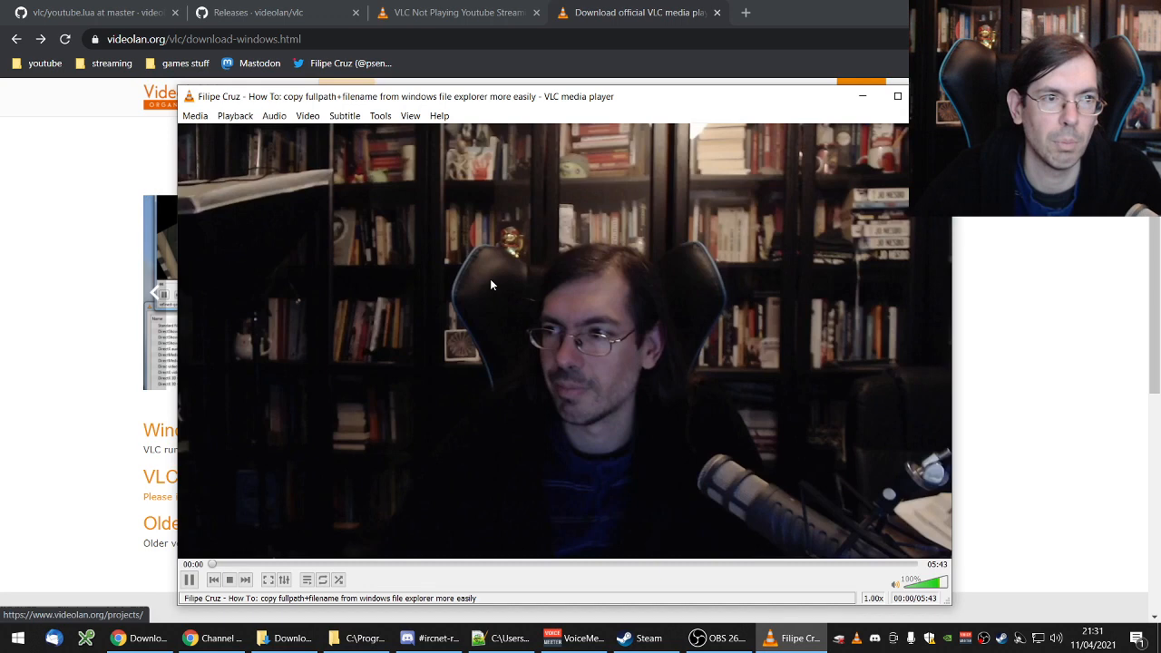
{"action": "left_click", "coordinate": [190, 580]}
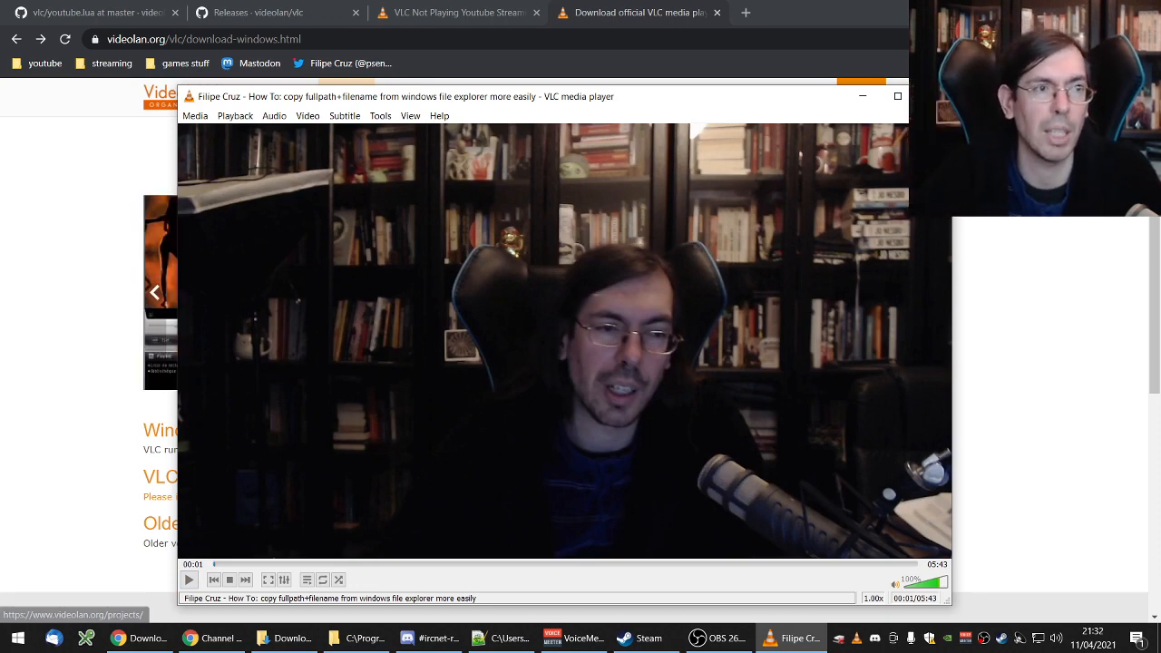
{"action": "mouse_move", "coordinate": [676, 250]}
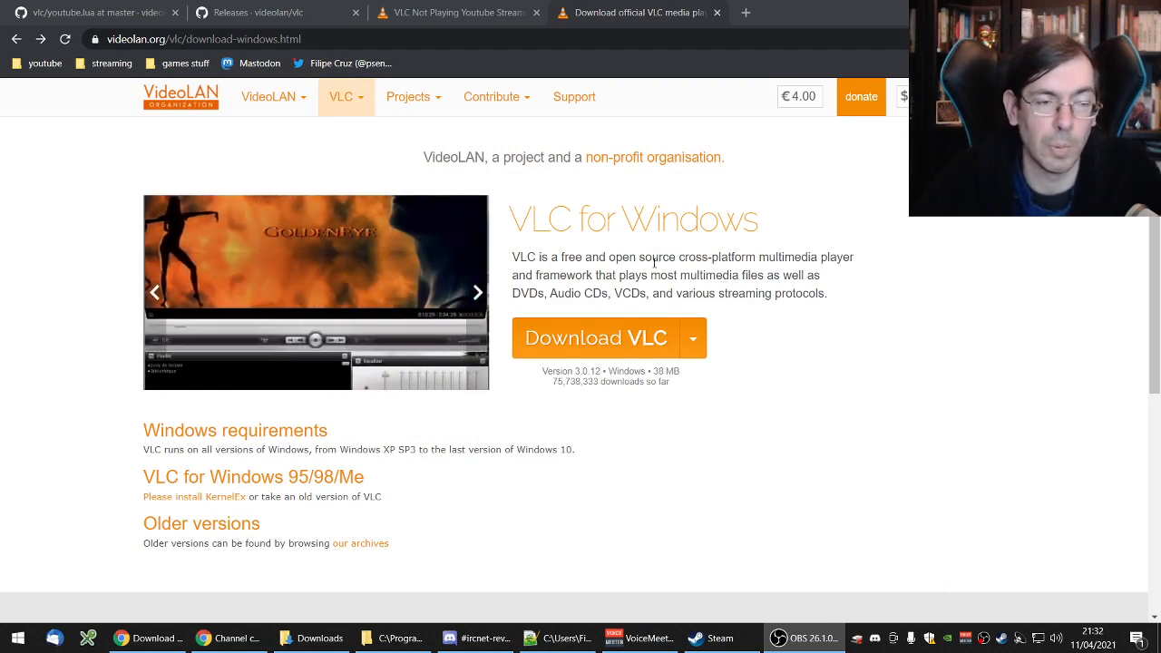
{"action": "mouse_move", "coordinate": [639, 270]}
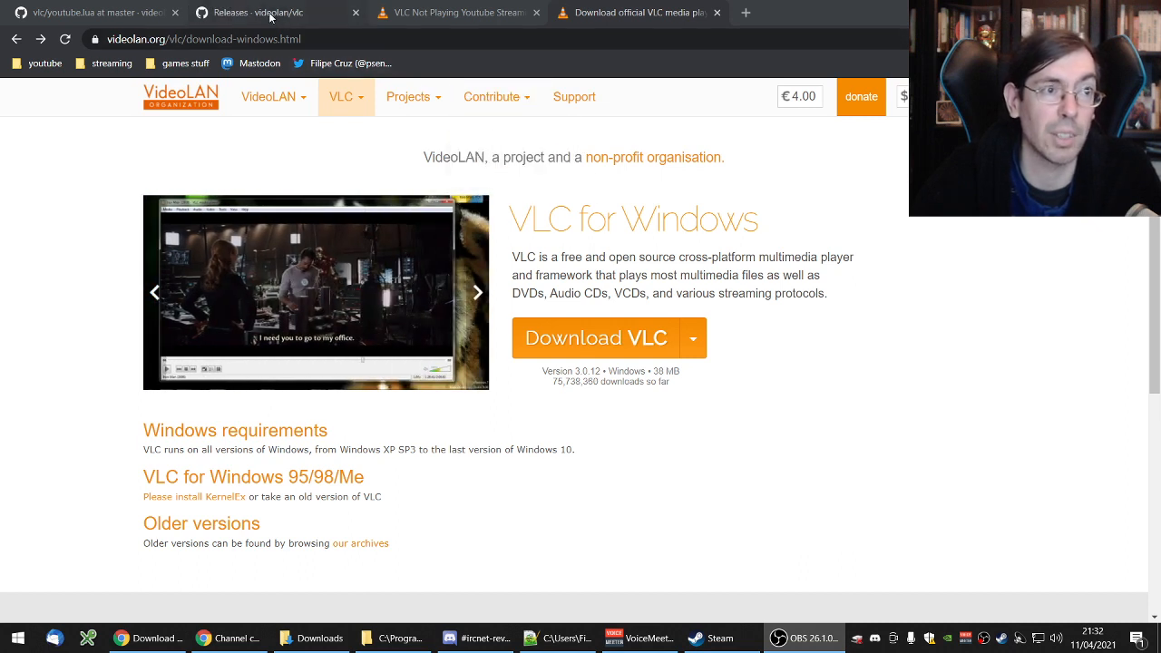
- Switch to the GitHub repository page and scroll through it
{"action": "left_click", "coordinate": [258, 12]}
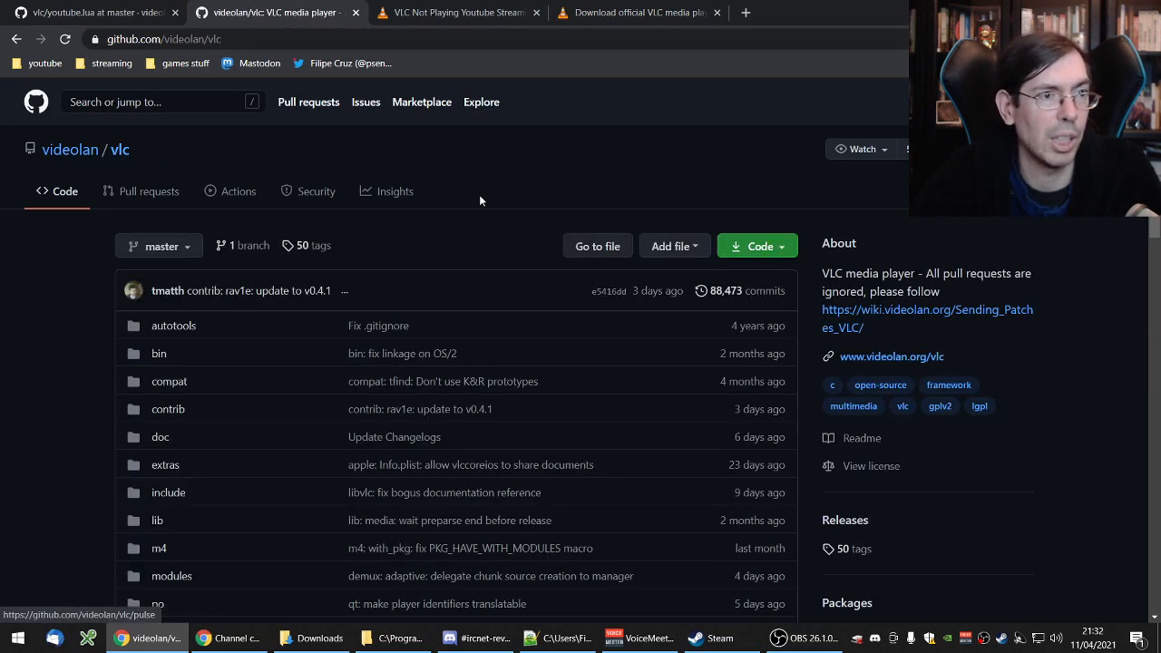
{"action": "scroll", "scroll_direction": "down", "scroll_amount": 3}
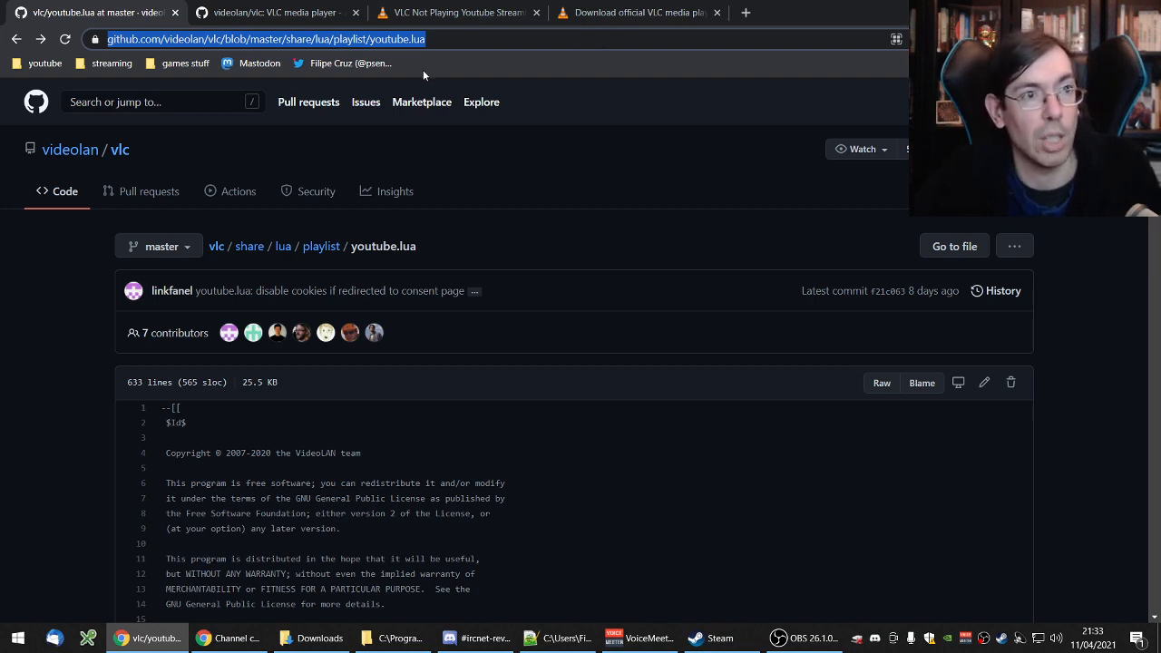
- Show youtube.lua as raw text, select all of it, and search for Notepad
{"action": "scroll", "scroll_direction": "down", "scroll_amount": 3}
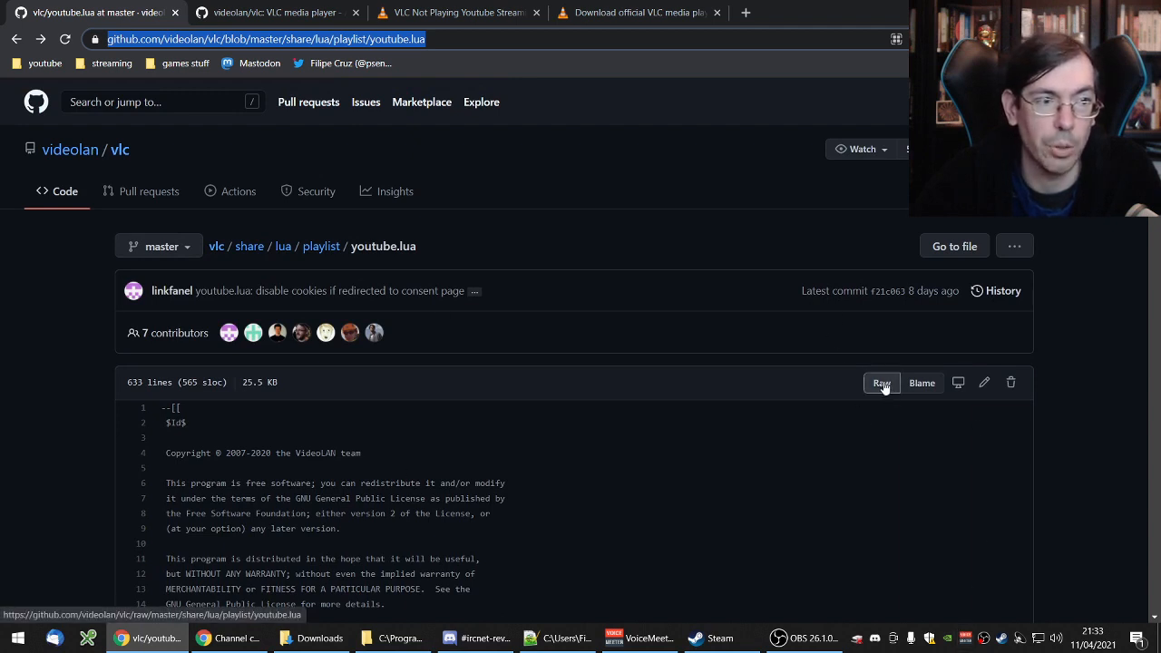
{"action": "left_click", "coordinate": [881, 382]}
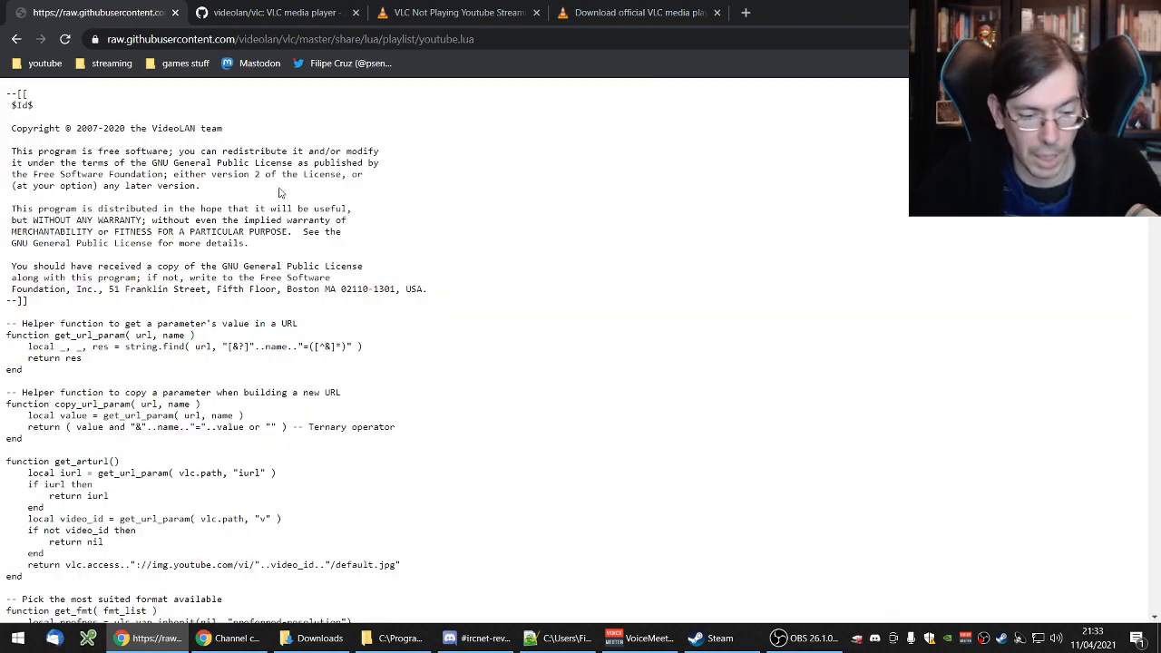
{"action": "key", "text": "ctrl+a"}
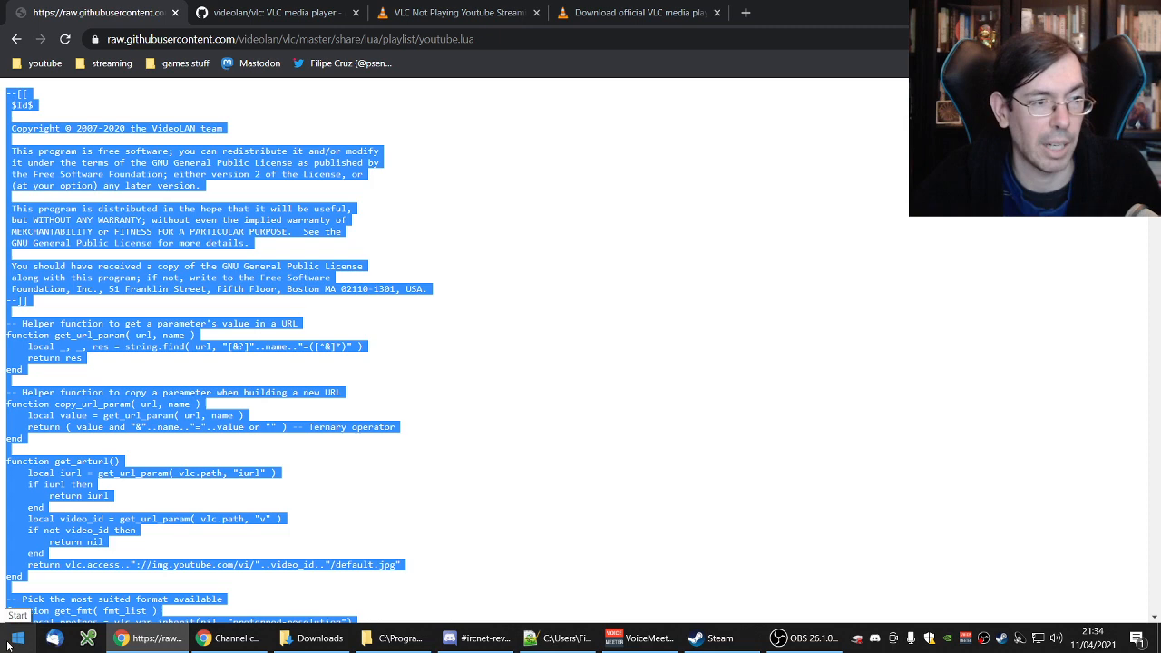
{"action": "type", "text": "notep"}
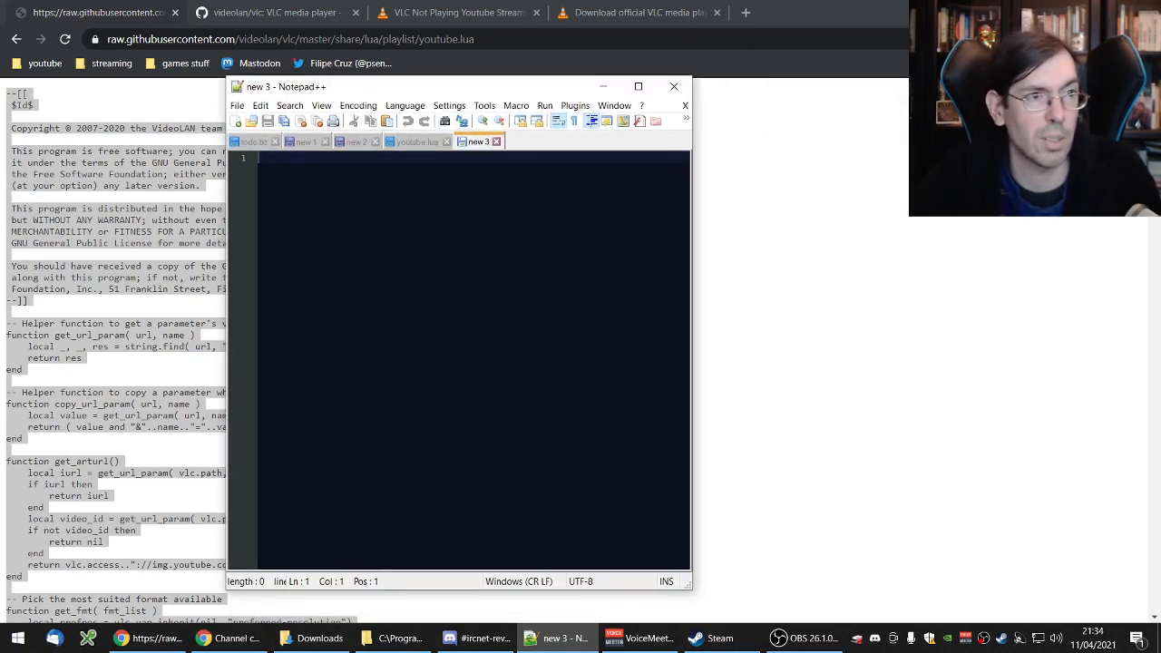
- Save the pasted script as youtube.lua in Downloads; dismiss the file-already-open error
{"action": "left_click", "coordinate": [237, 105]}
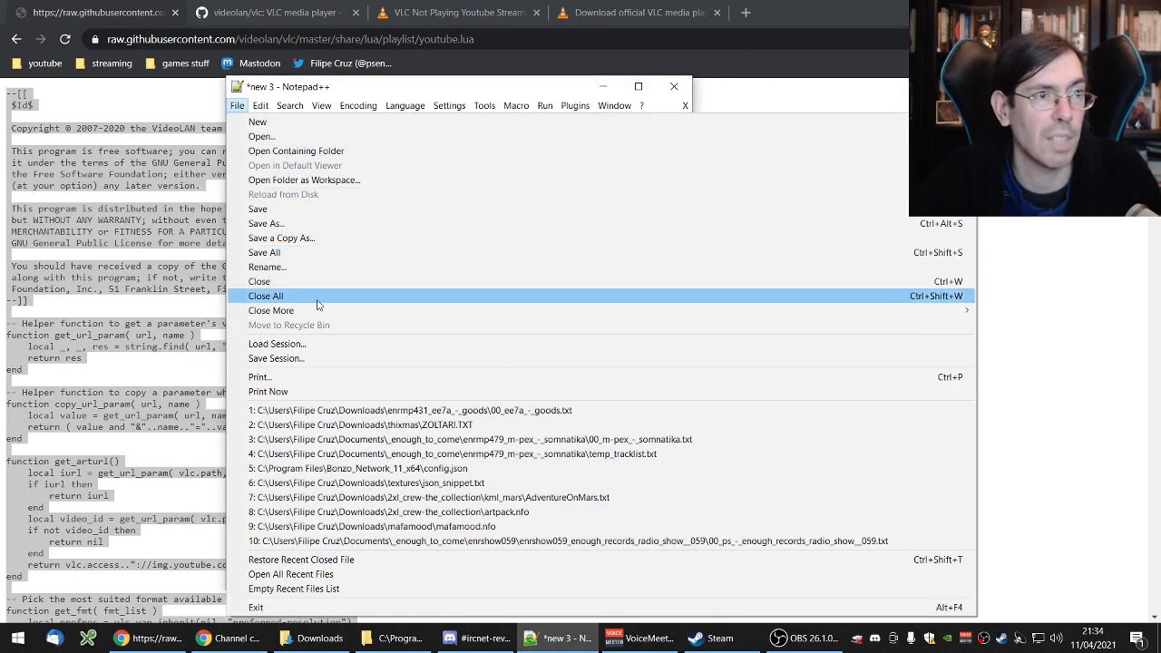
{"action": "left_click", "coordinate": [266, 223]}
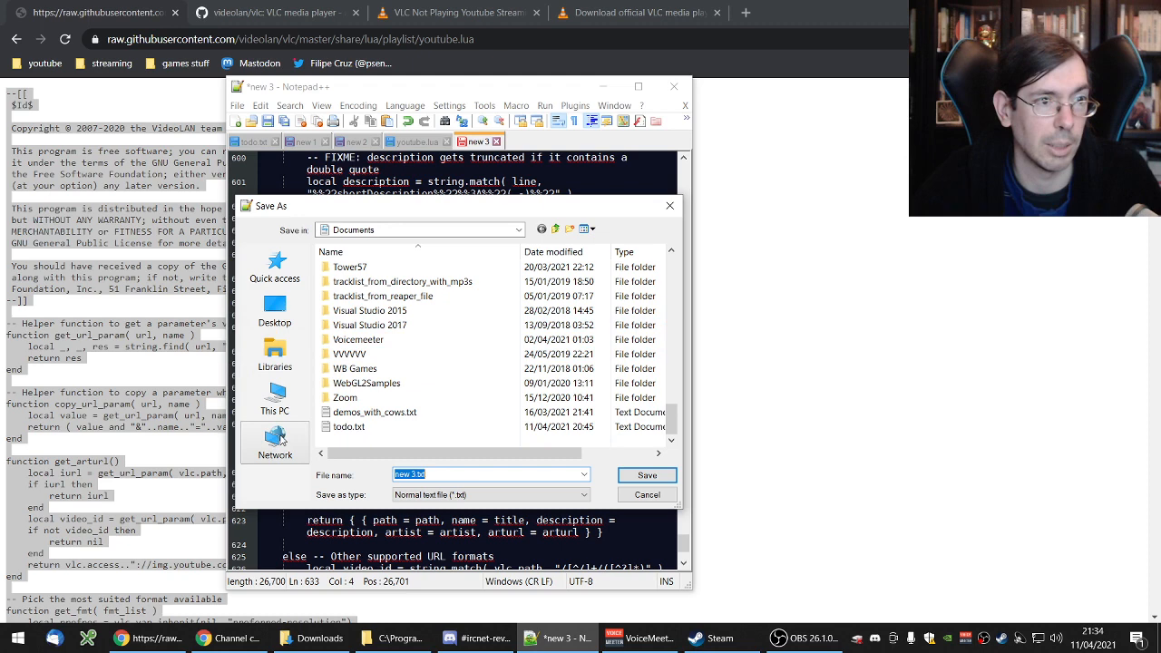
{"action": "left_click", "coordinate": [275, 399]}
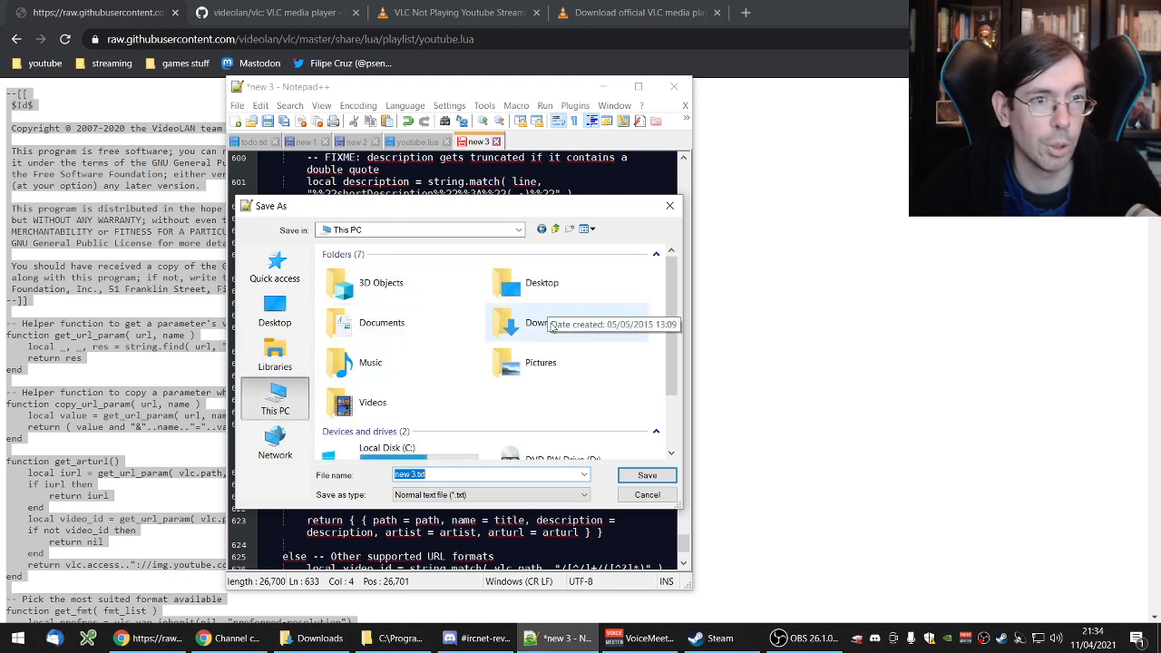
{"action": "double_click", "coordinate": [538, 323]}
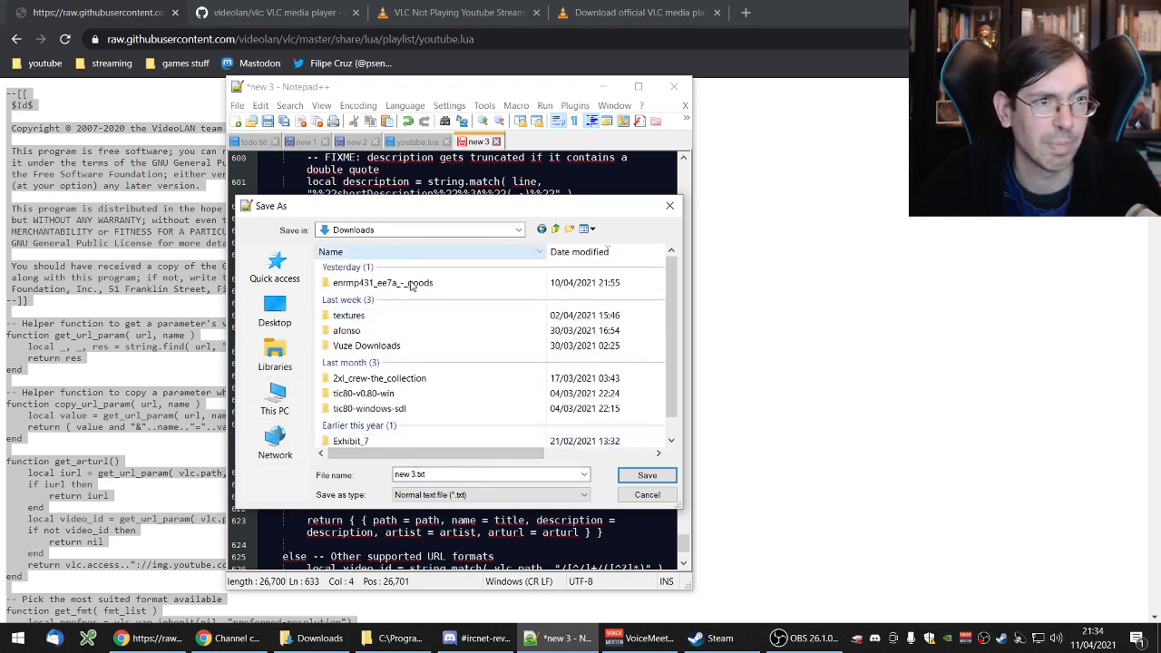
{"action": "type", "text": "youtu"}
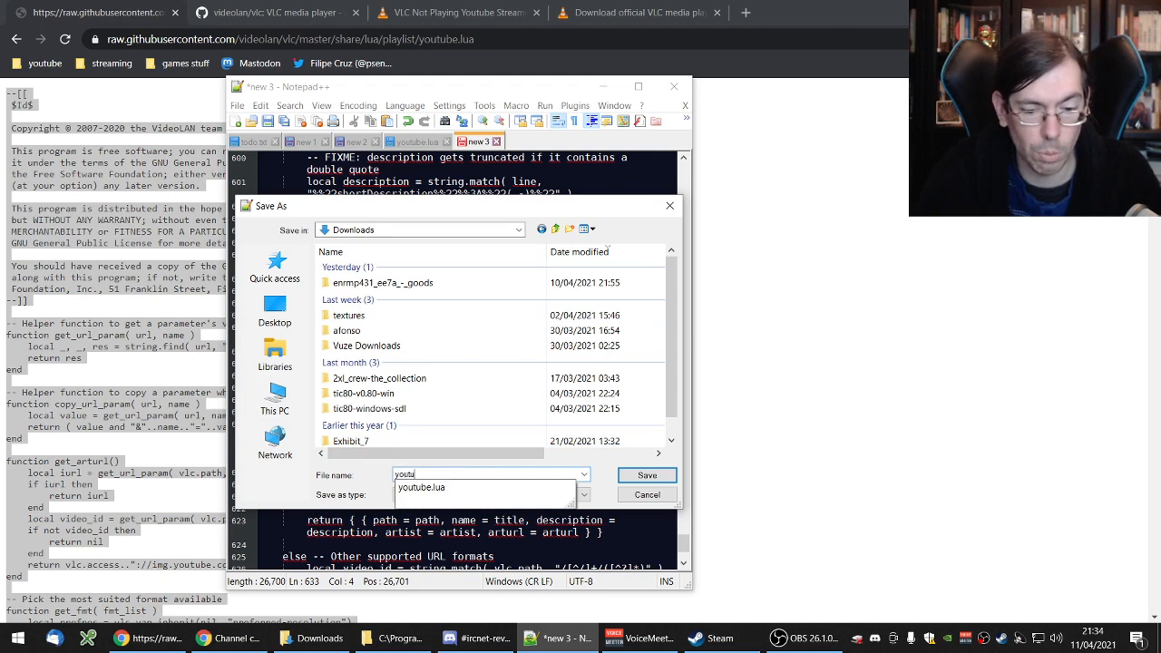
{"action": "left_click", "coordinate": [647, 474]}
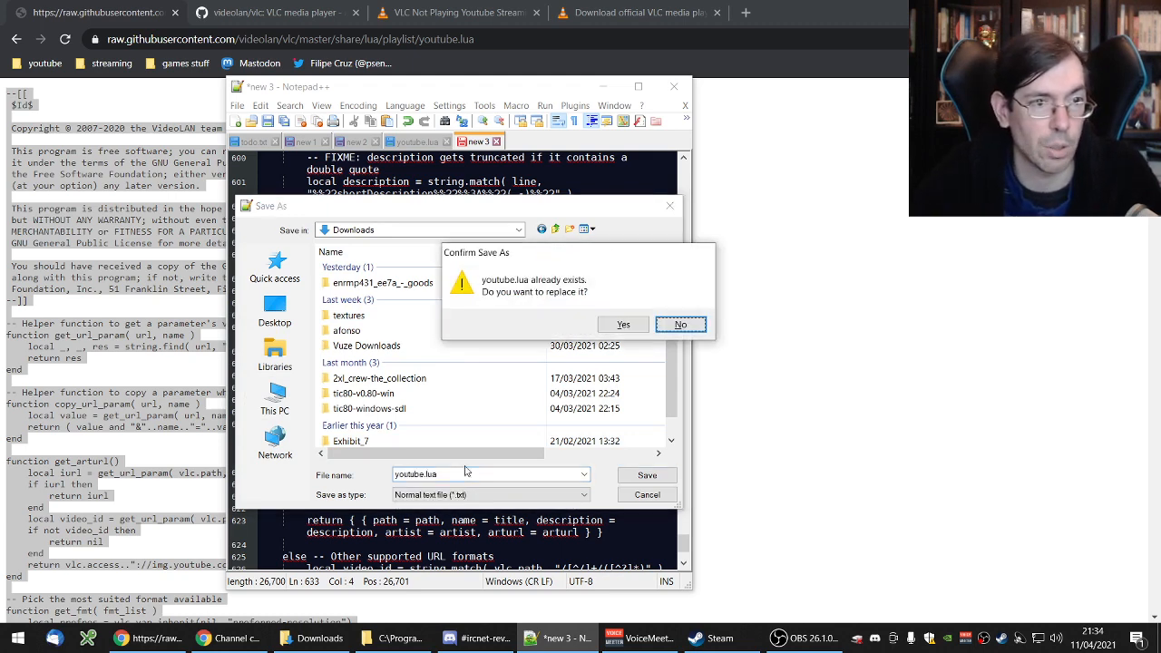
{"action": "left_click", "coordinate": [623, 324]}
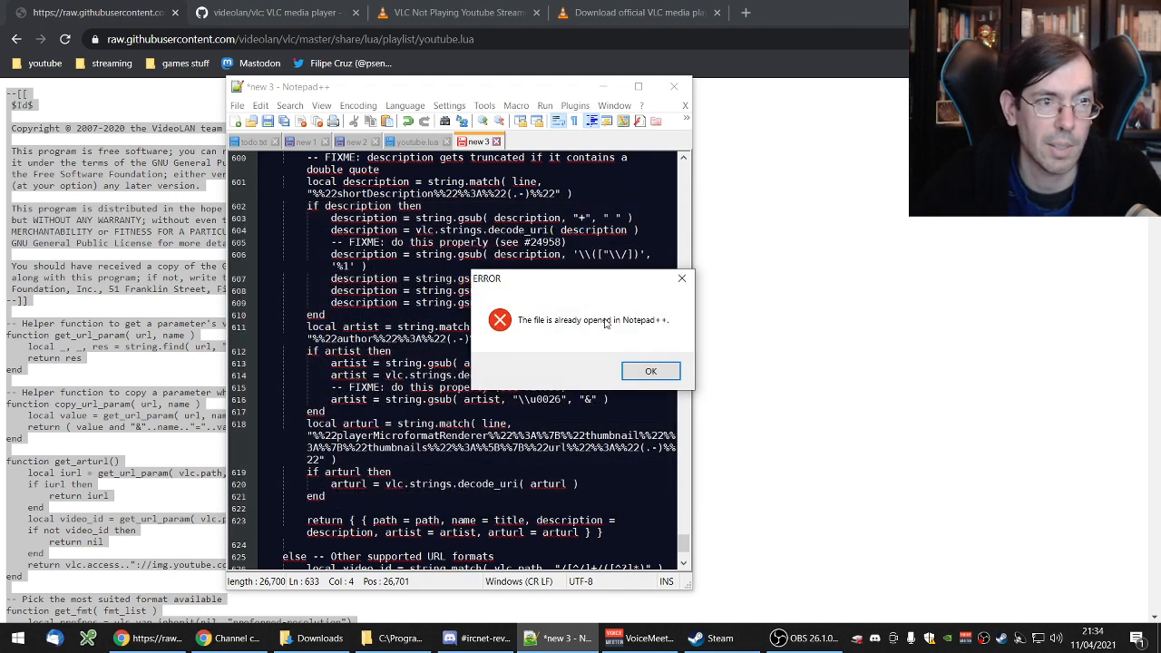
{"action": "left_click", "coordinate": [650, 370]}
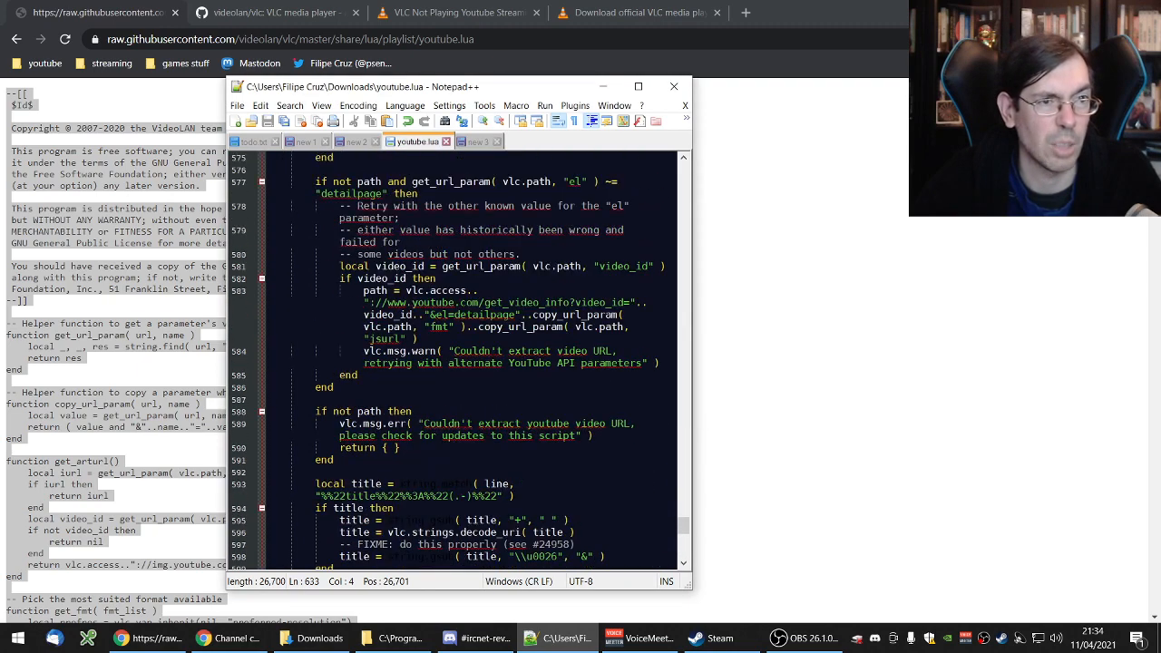
{"action": "scroll", "scroll_direction": "up", "scroll_amount": 3}
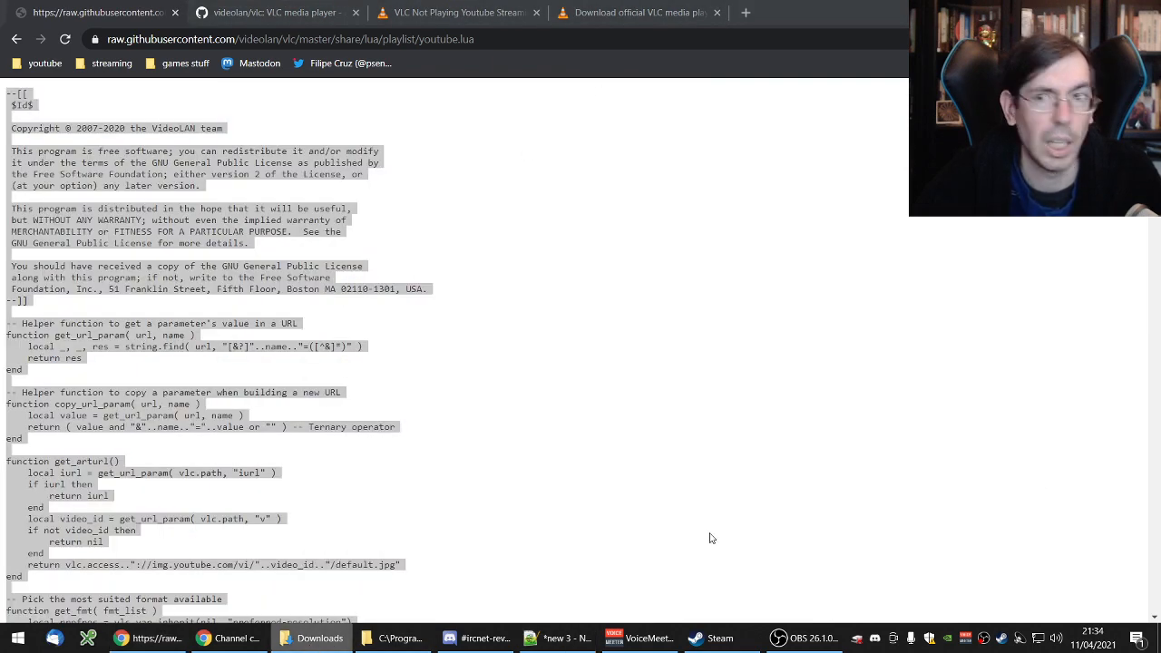
- Bring up the Downloads window, then show Local Disk (C:)
{"action": "left_click", "coordinate": [311, 638]}
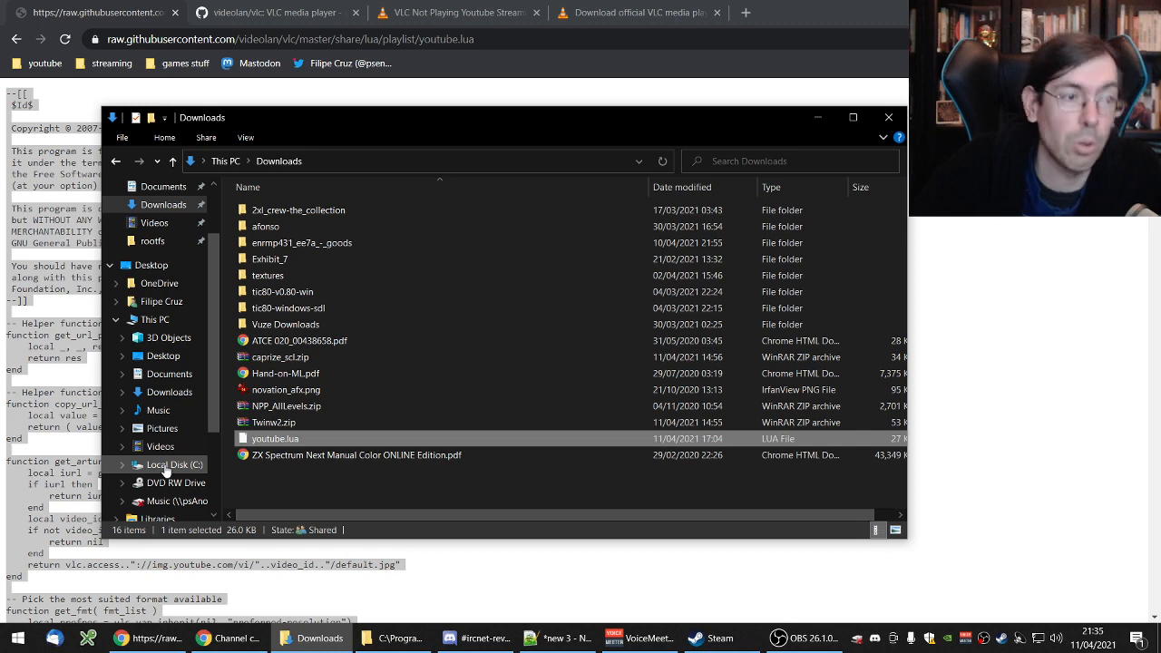
{"action": "left_click", "coordinate": [174, 465]}
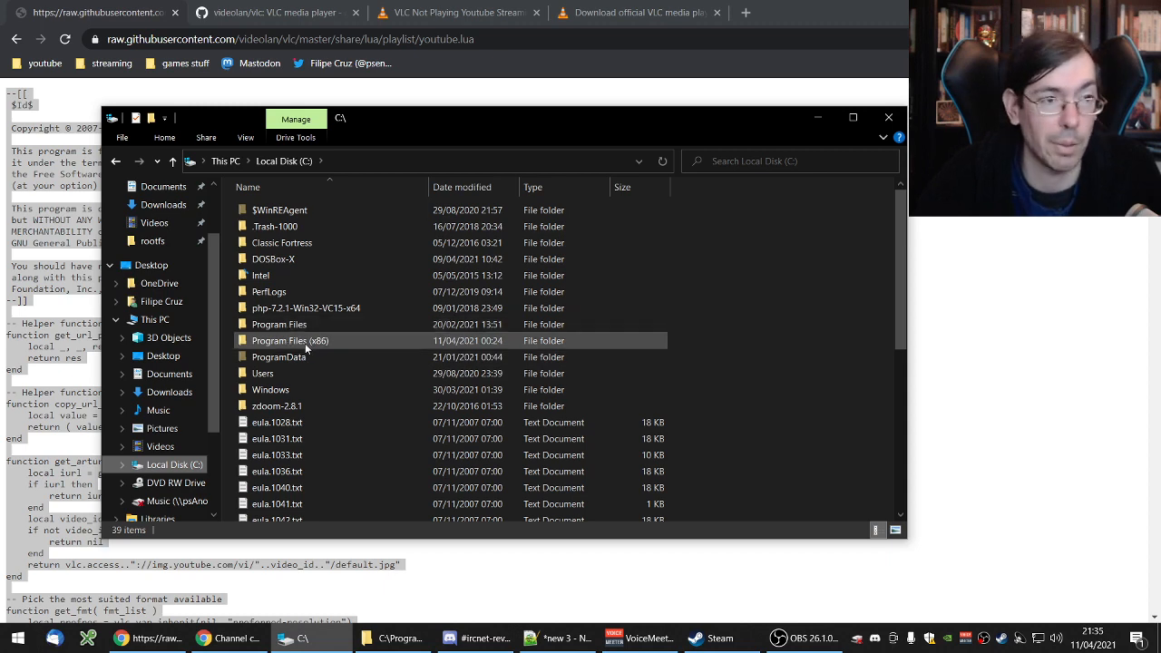
- Place youtube.lua in Program Files (x86)\VideoLAN\VLC\lua\playlist, then return to C:
{"action": "double_click", "coordinate": [290, 340]}
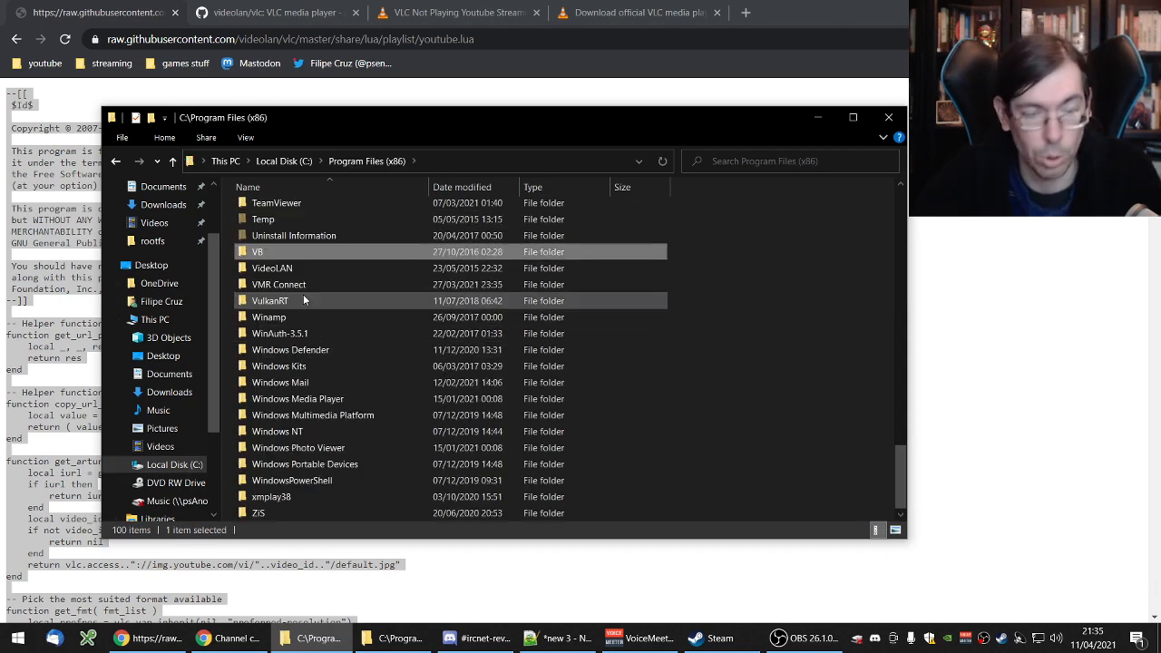
{"action": "double_click", "coordinate": [272, 268]}
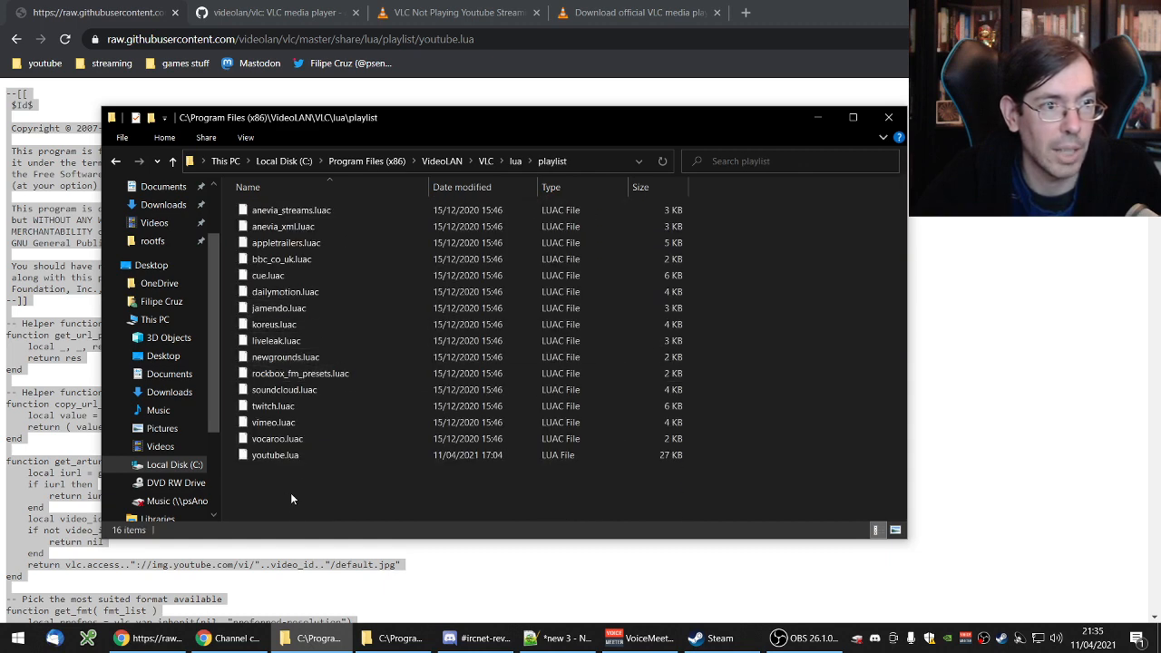
{"action": "left_click", "coordinate": [275, 455]}
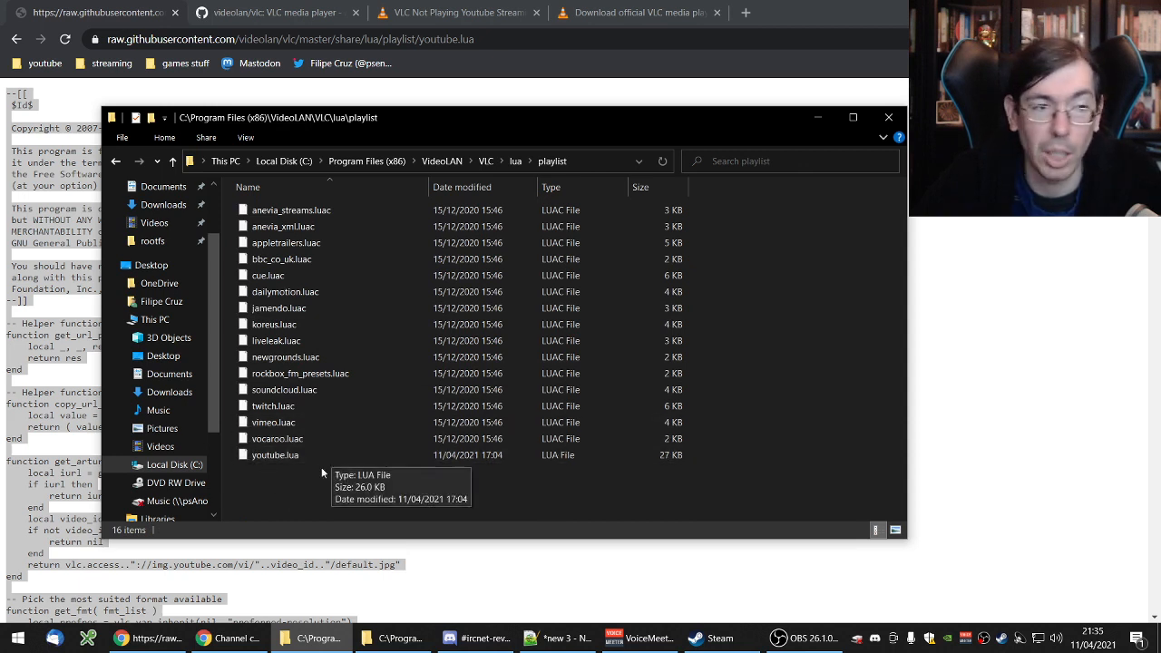
{"action": "left_click", "coordinate": [275, 455]}
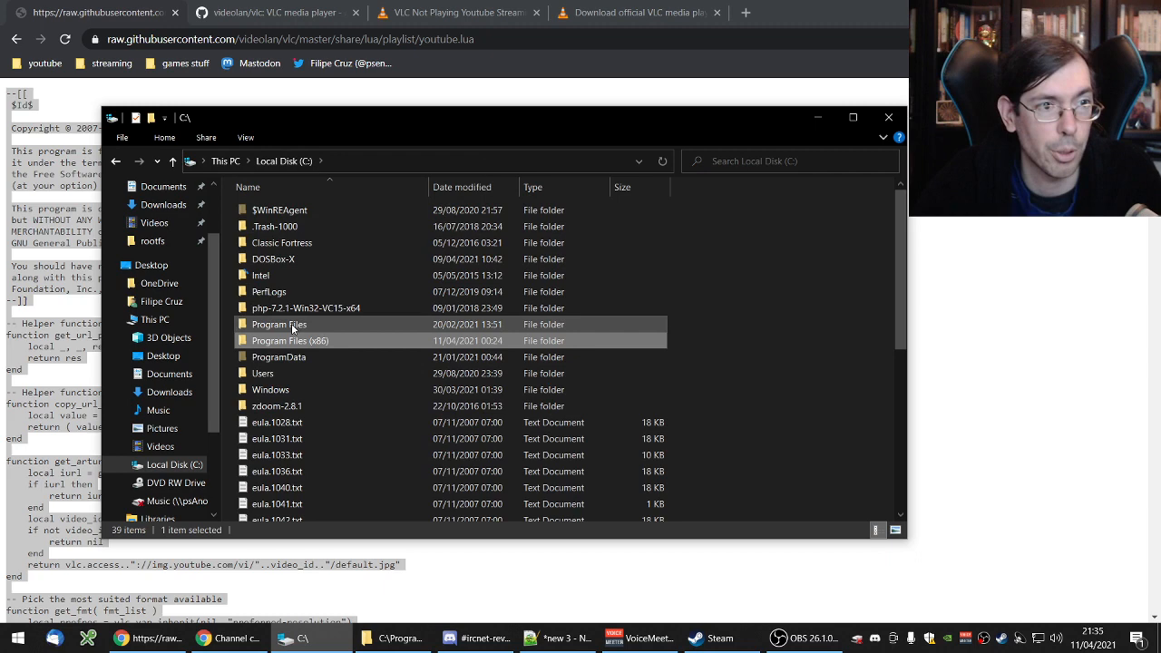
- Paste youtube.lua into Program Files\VideoLAN\VLC\lua\playlist
{"action": "double_click", "coordinate": [279, 323]}
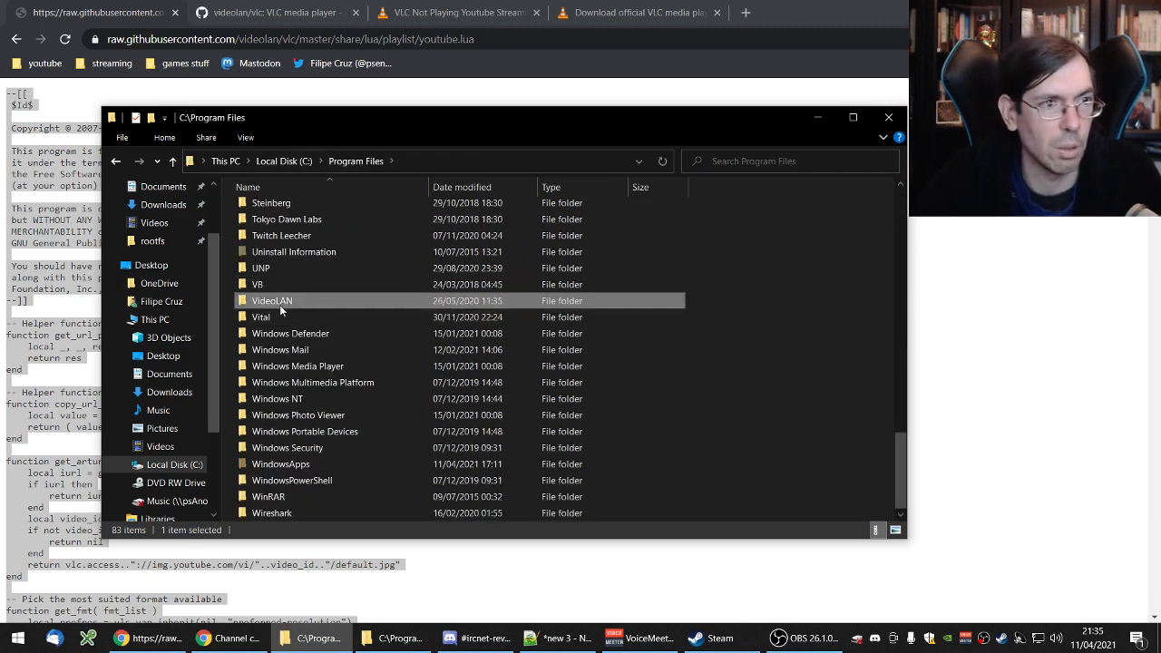
{"action": "double_click", "coordinate": [272, 300]}
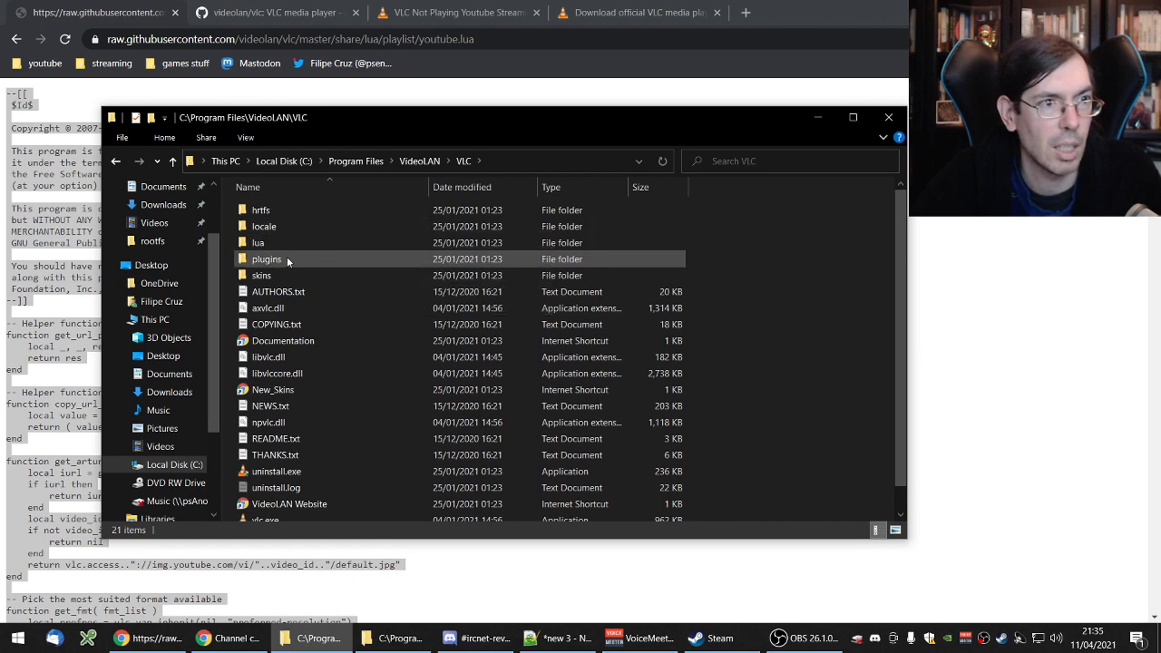
{"action": "double_click", "coordinate": [266, 259]}
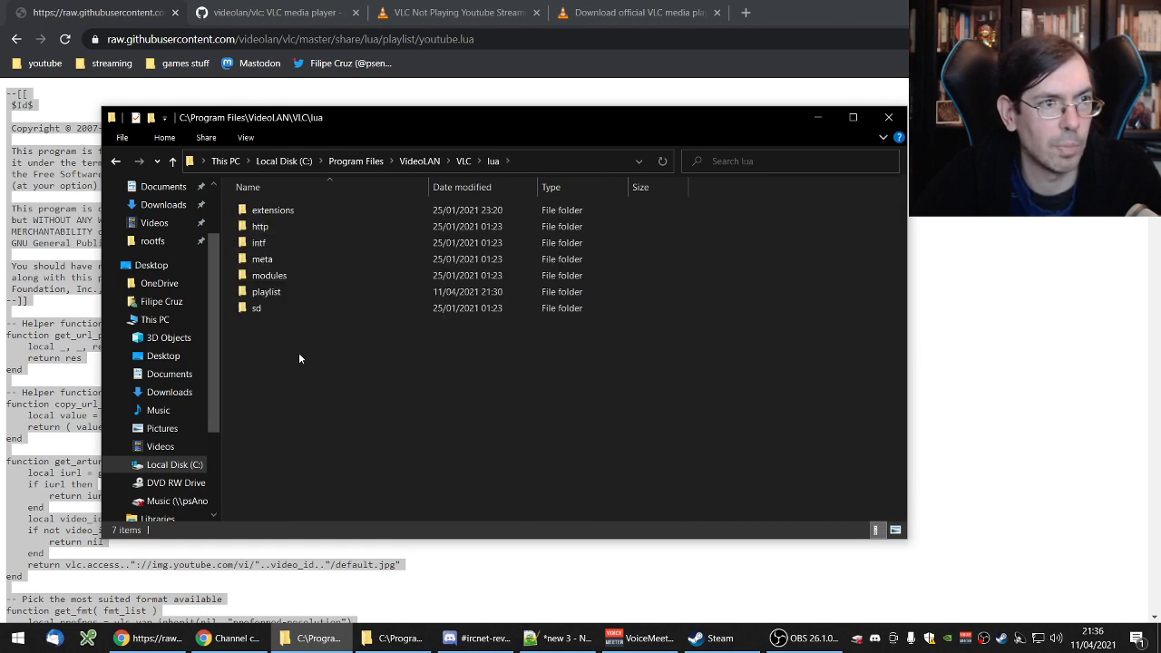
{"action": "double_click", "coordinate": [266, 291]}
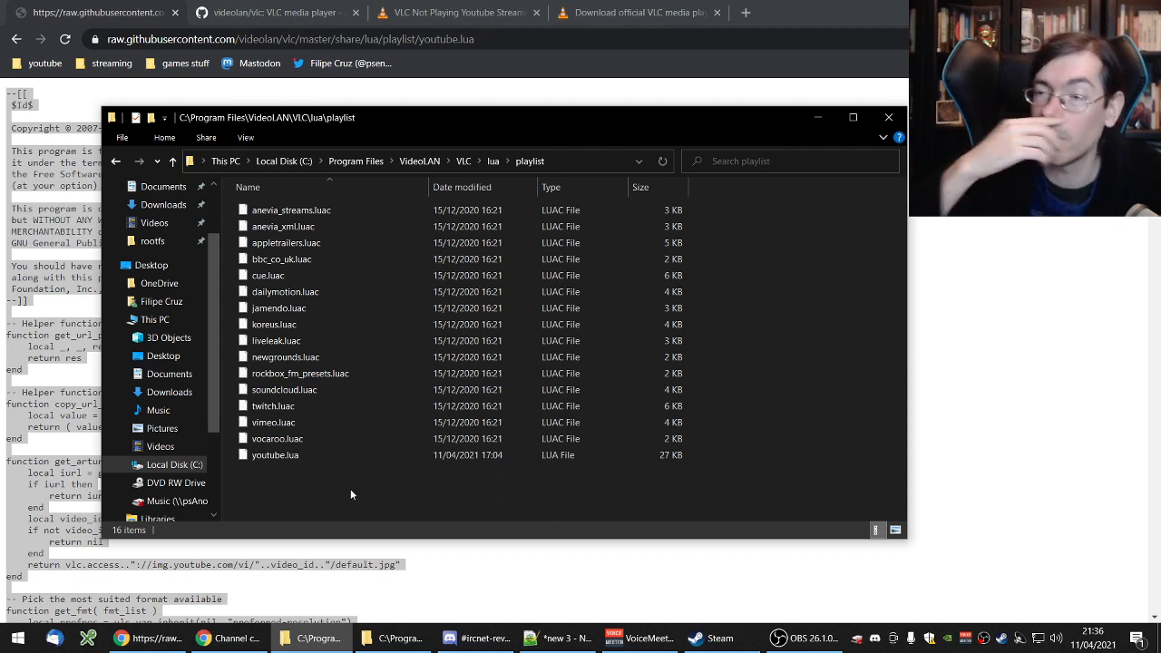
{"action": "left_click", "coordinate": [275, 455]}
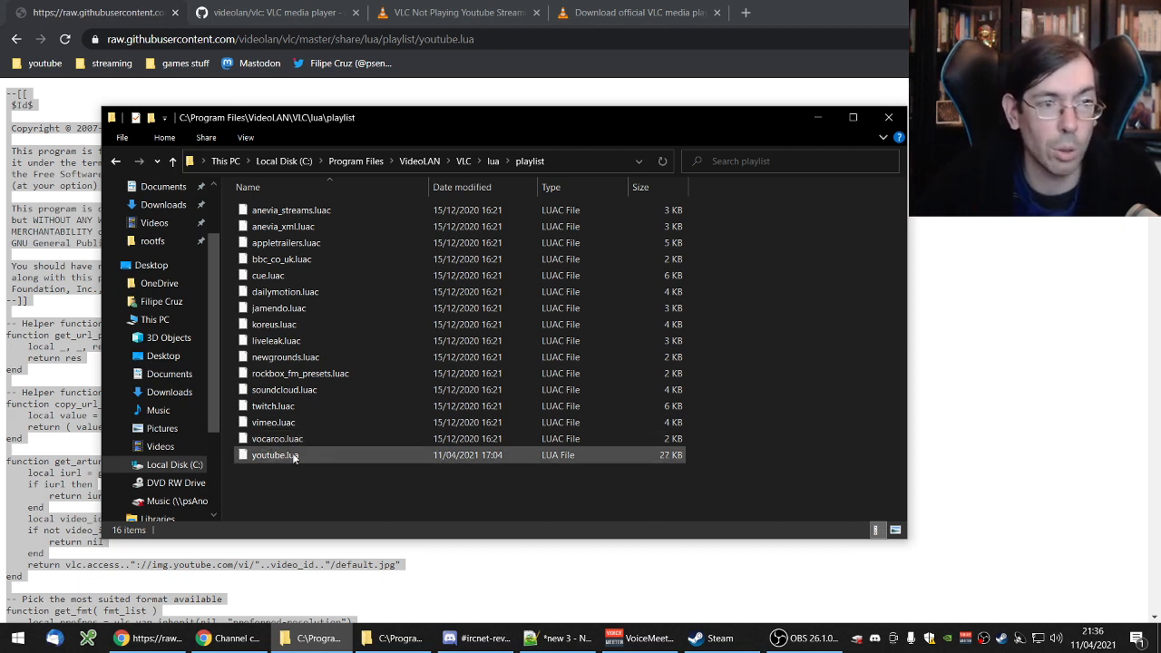
{"action": "mouse_move", "coordinate": [291, 455]}
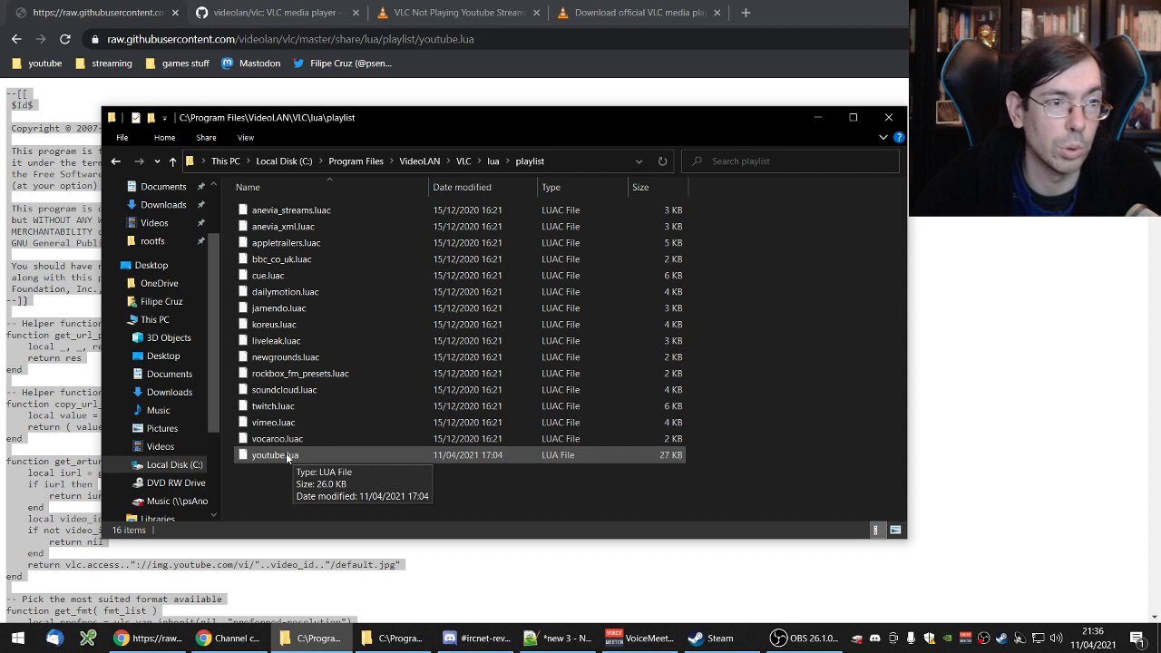
{"action": "mouse_move", "coordinate": [330, 484]}
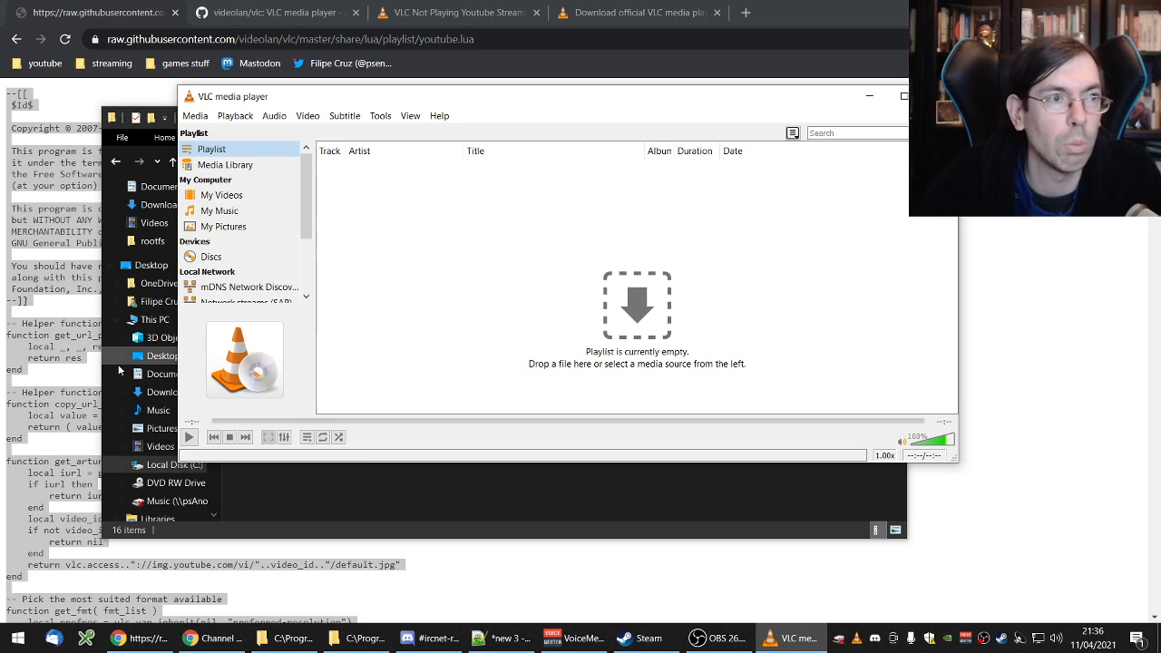
- Play the clipboard YouTube link in VLC and minimize the playlist folder window
{"action": "left_click", "coordinate": [195, 115]}
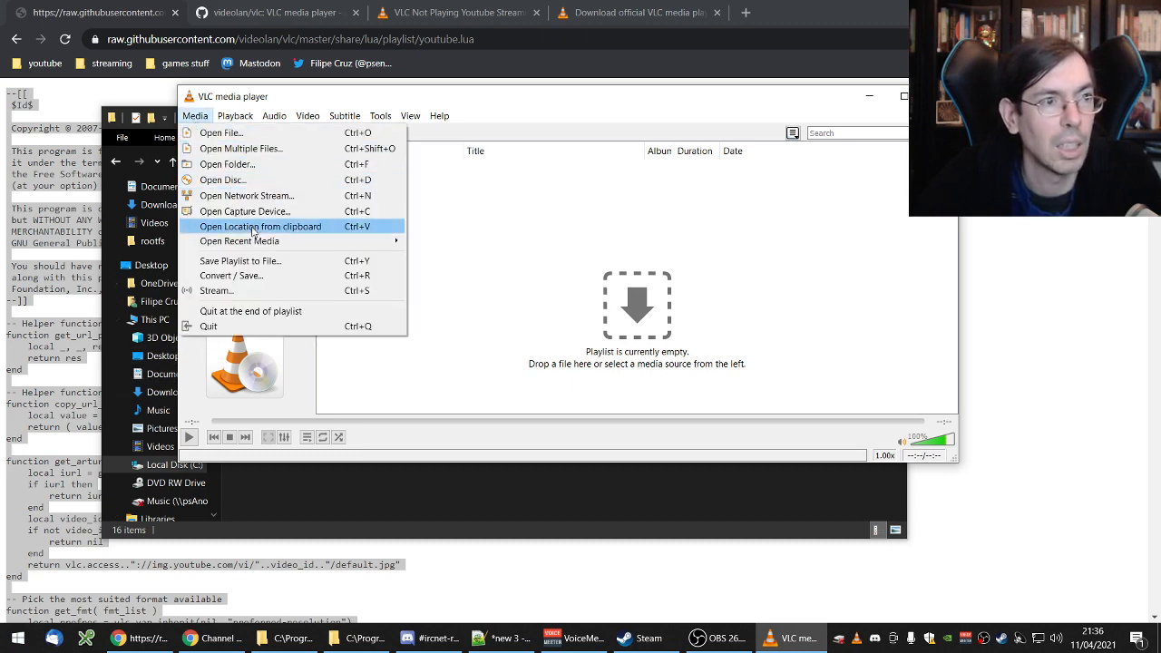
{"action": "left_click", "coordinate": [261, 226]}
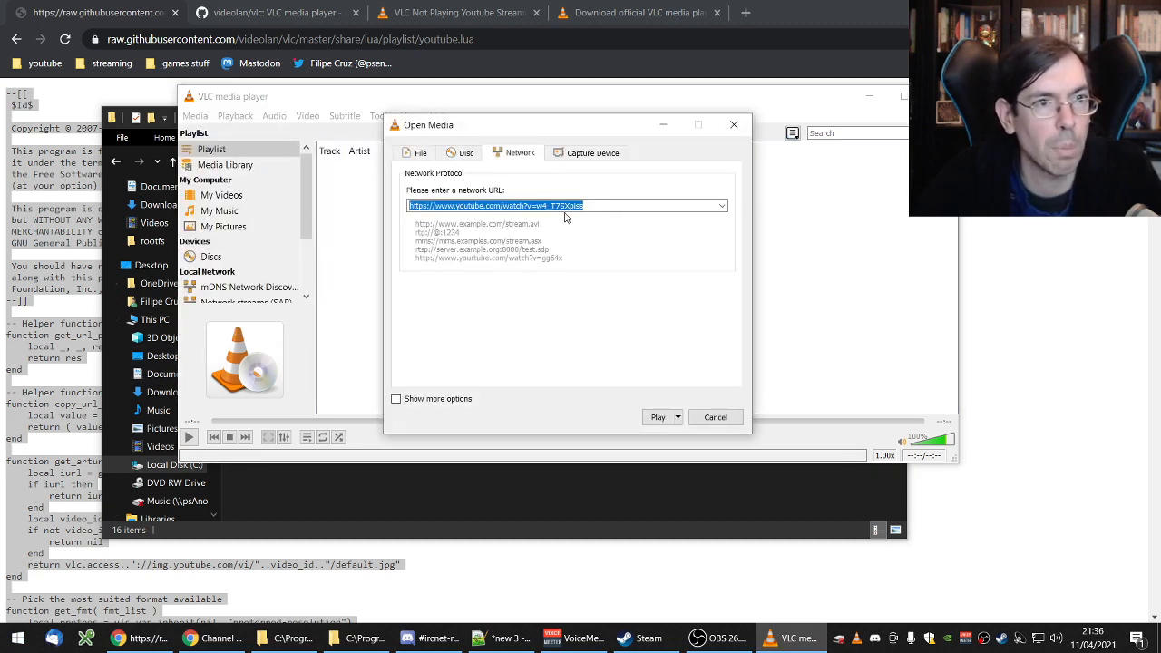
{"action": "left_click", "coordinate": [658, 417]}
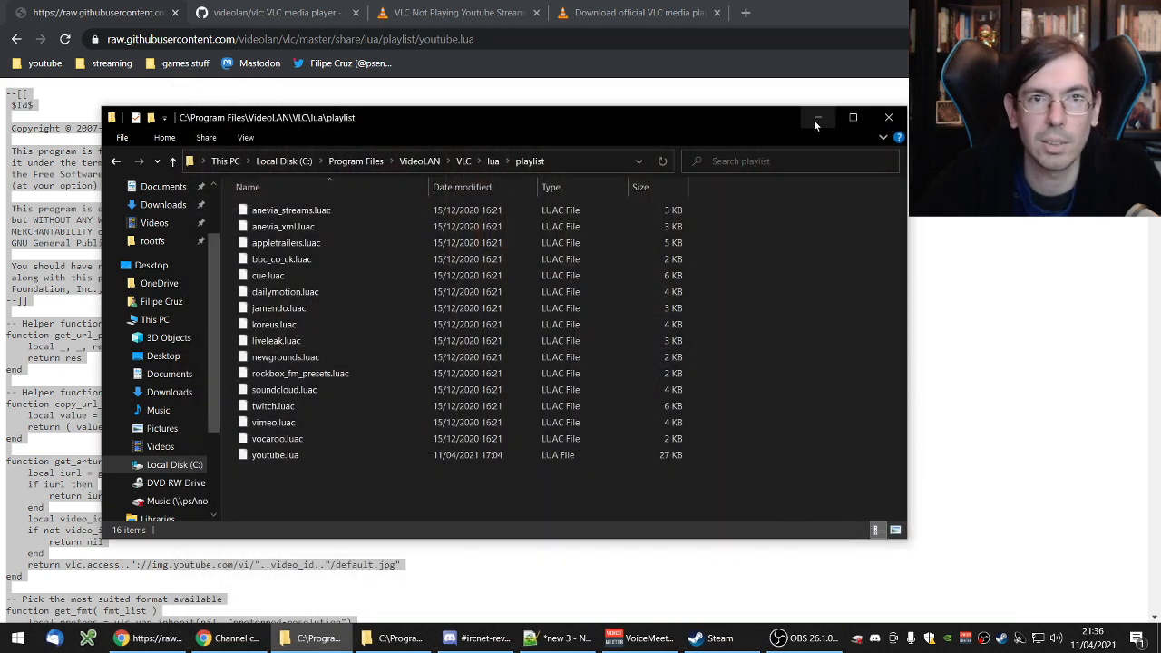
{"action": "left_click", "coordinate": [817, 117]}
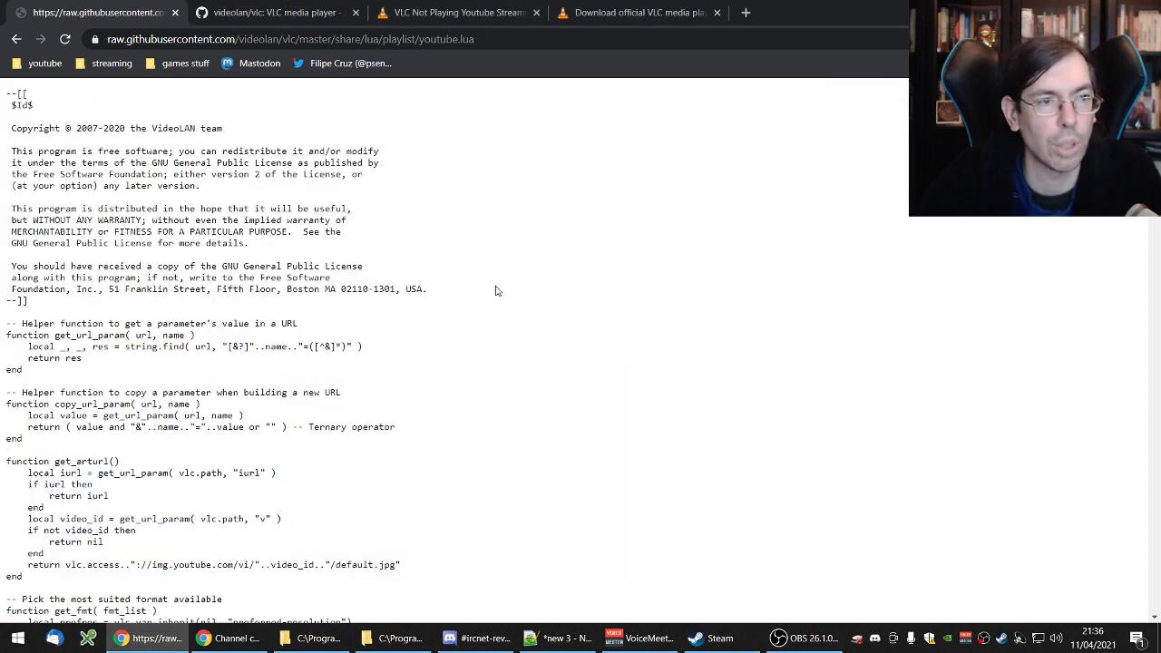